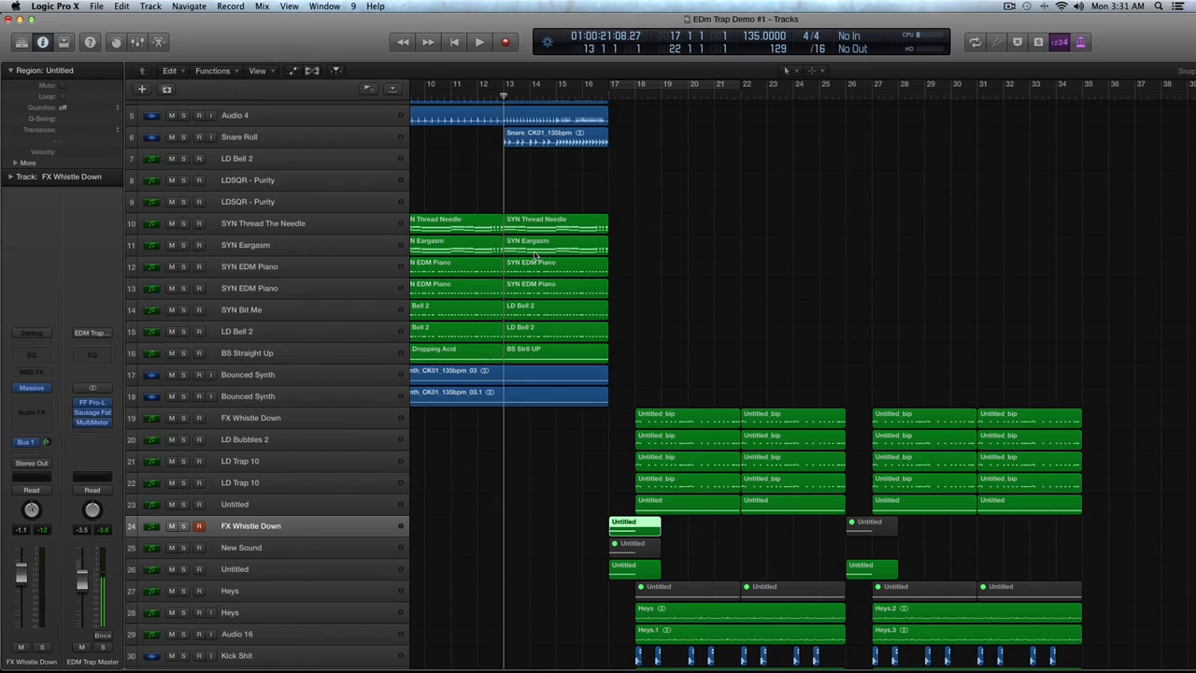
- Start looped playback over the whistle note at bars 17–21 and bring up Massive on the New Sound track
click(477, 41)
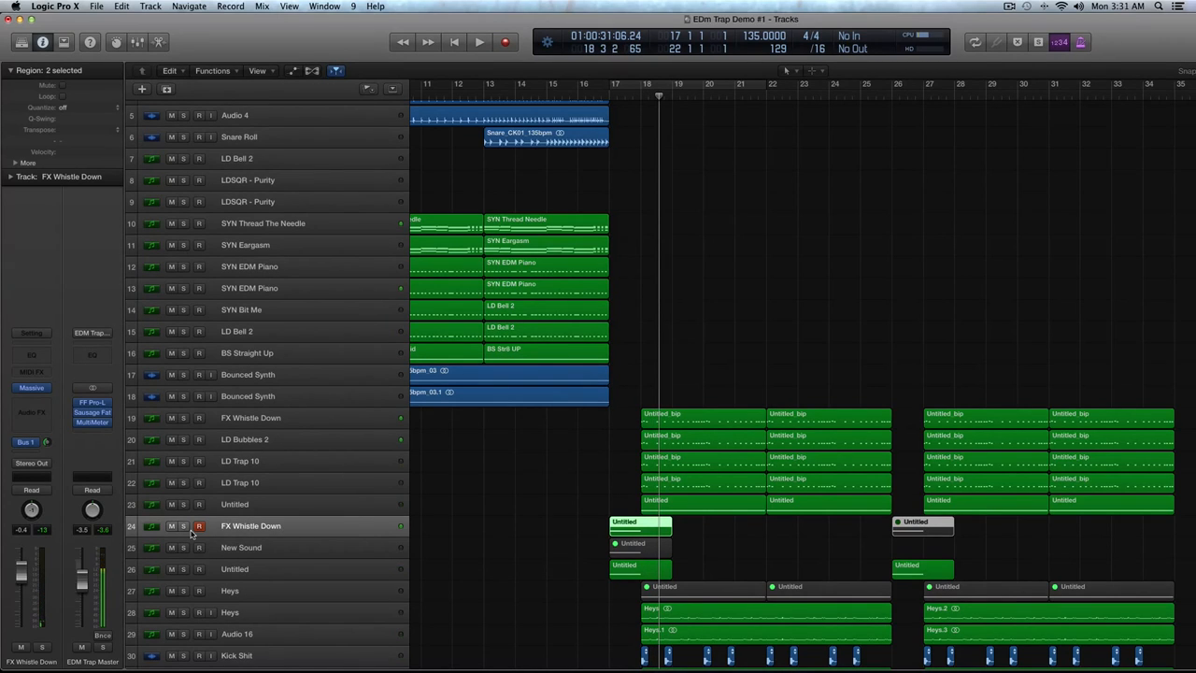
mouse_move(191, 532)
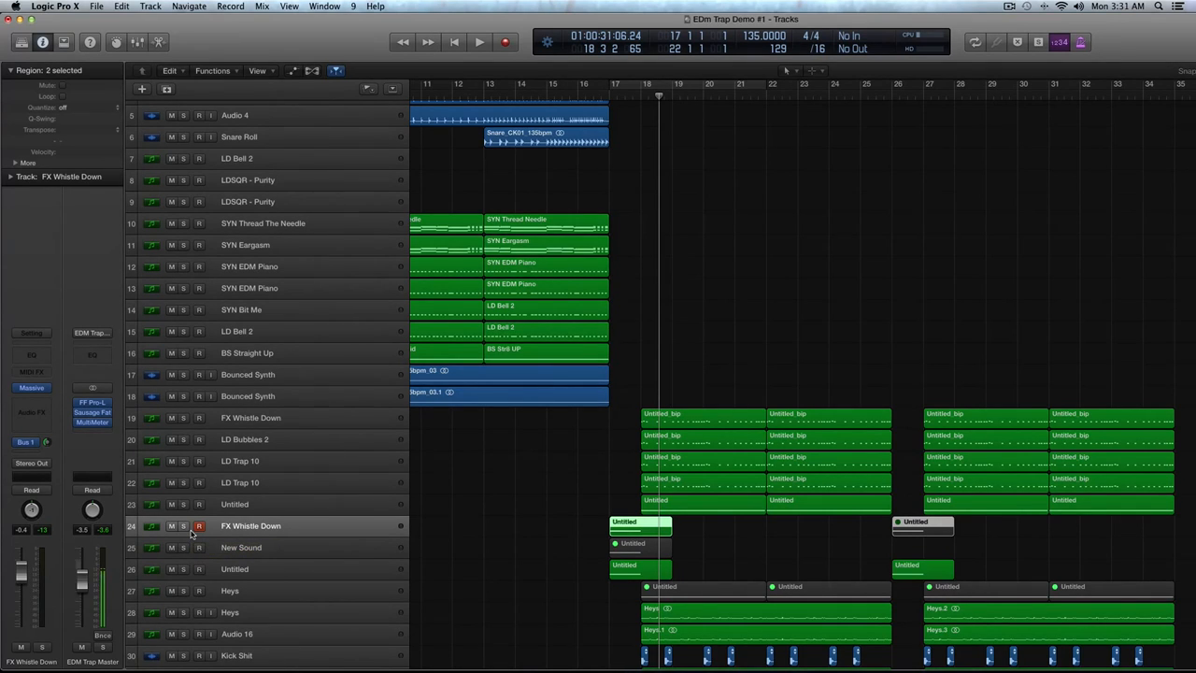
scroll(down, 3)
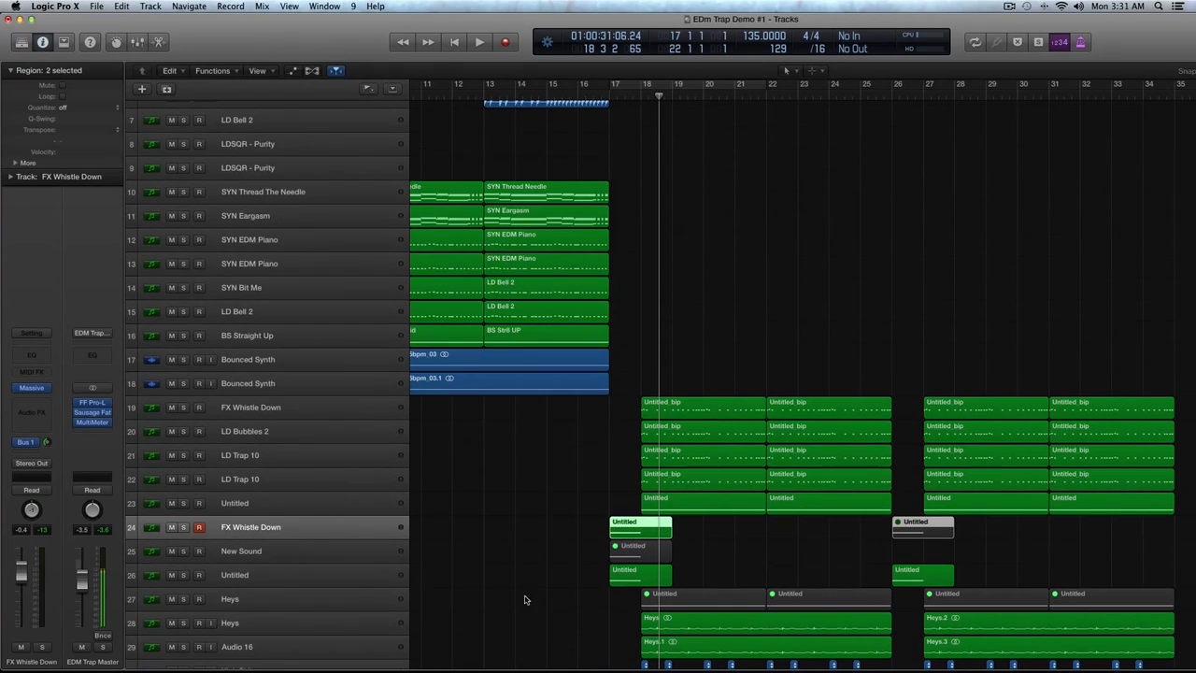
click(638, 531)
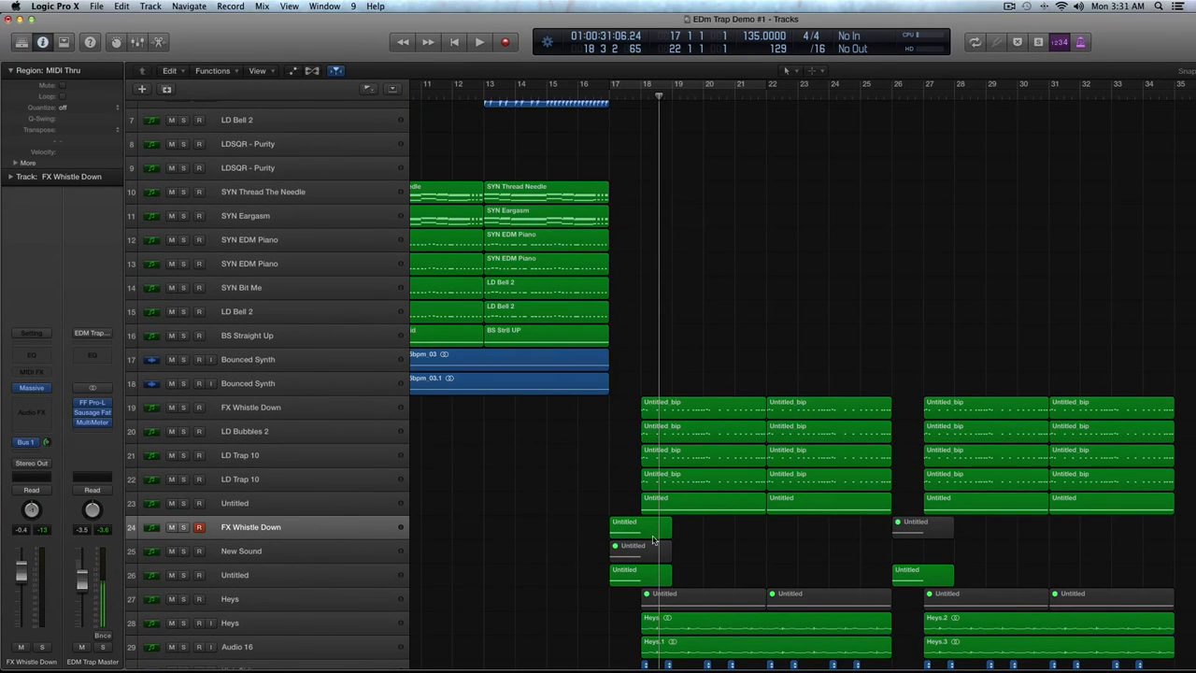
click(632, 545)
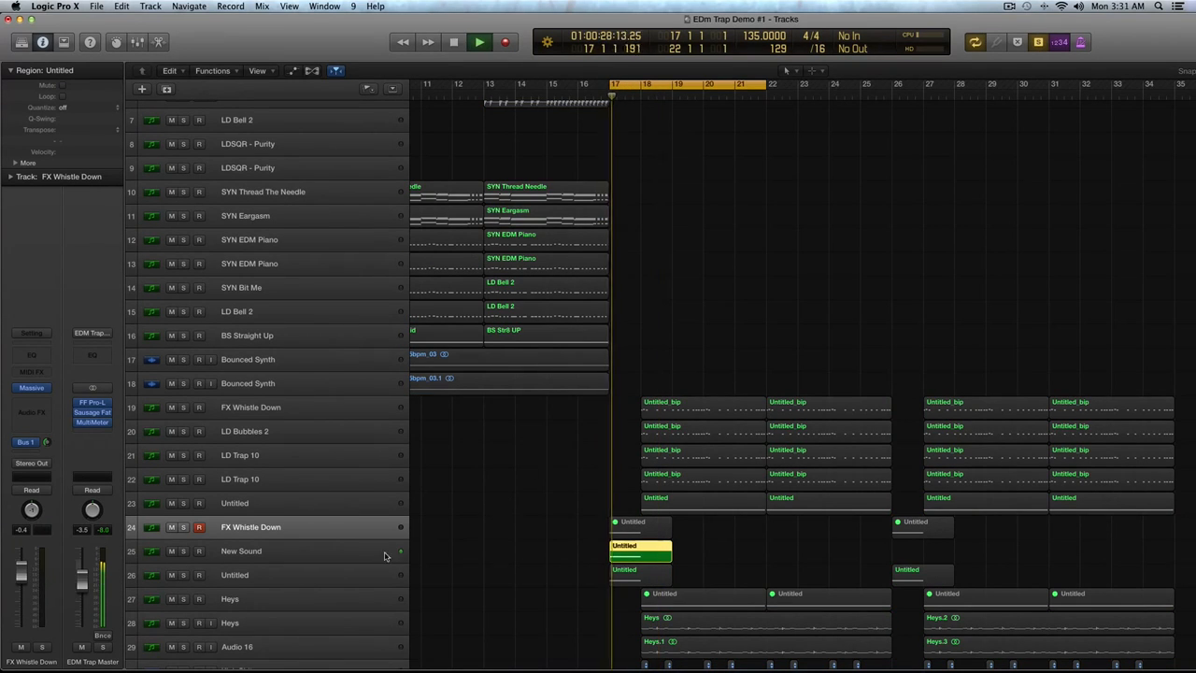
click(241, 552)
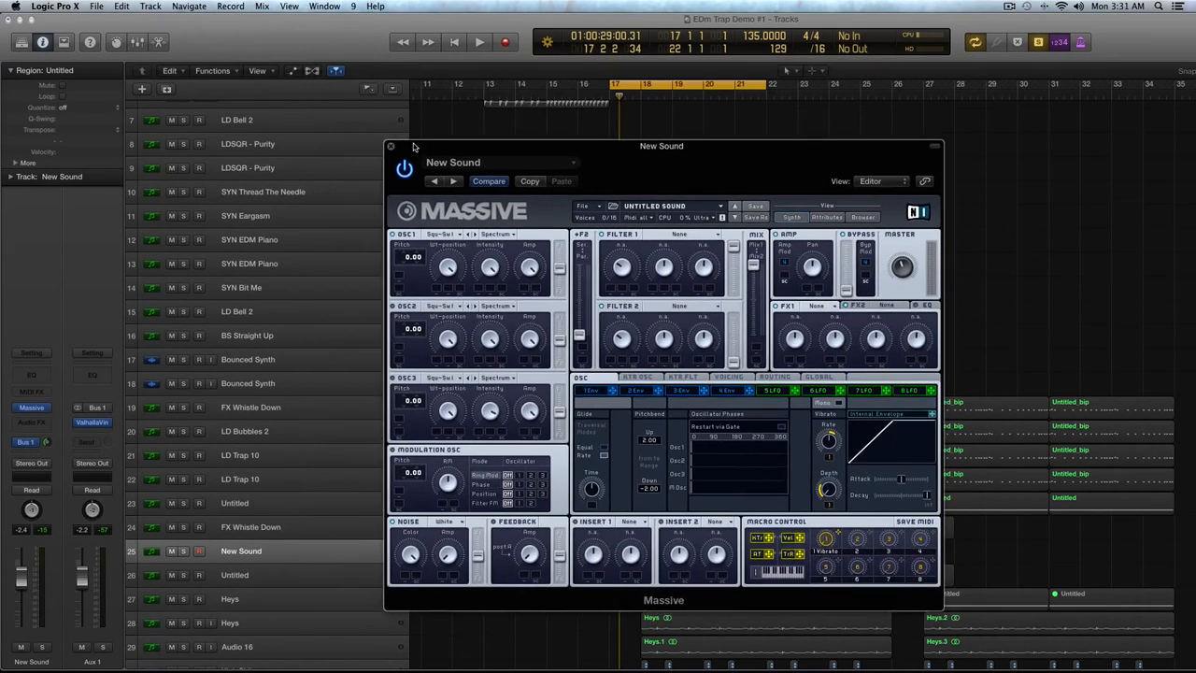
- Choose a wavetable for OSC1 as the whistle's source waveform
click(477, 233)
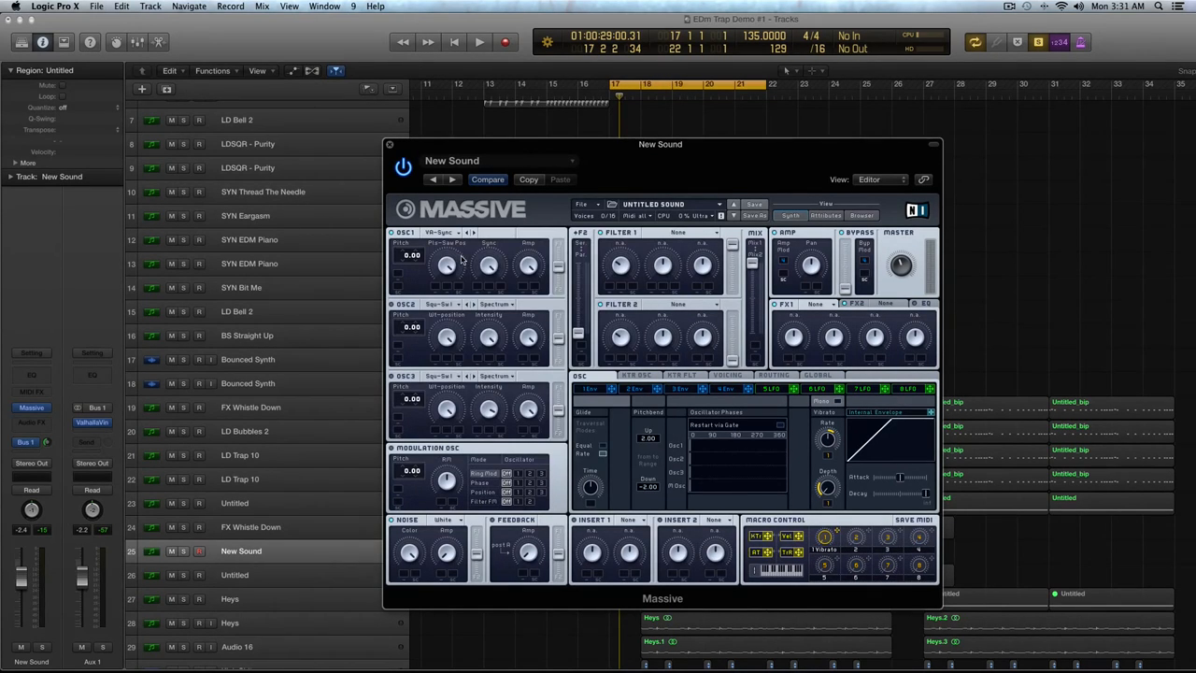
click(475, 41)
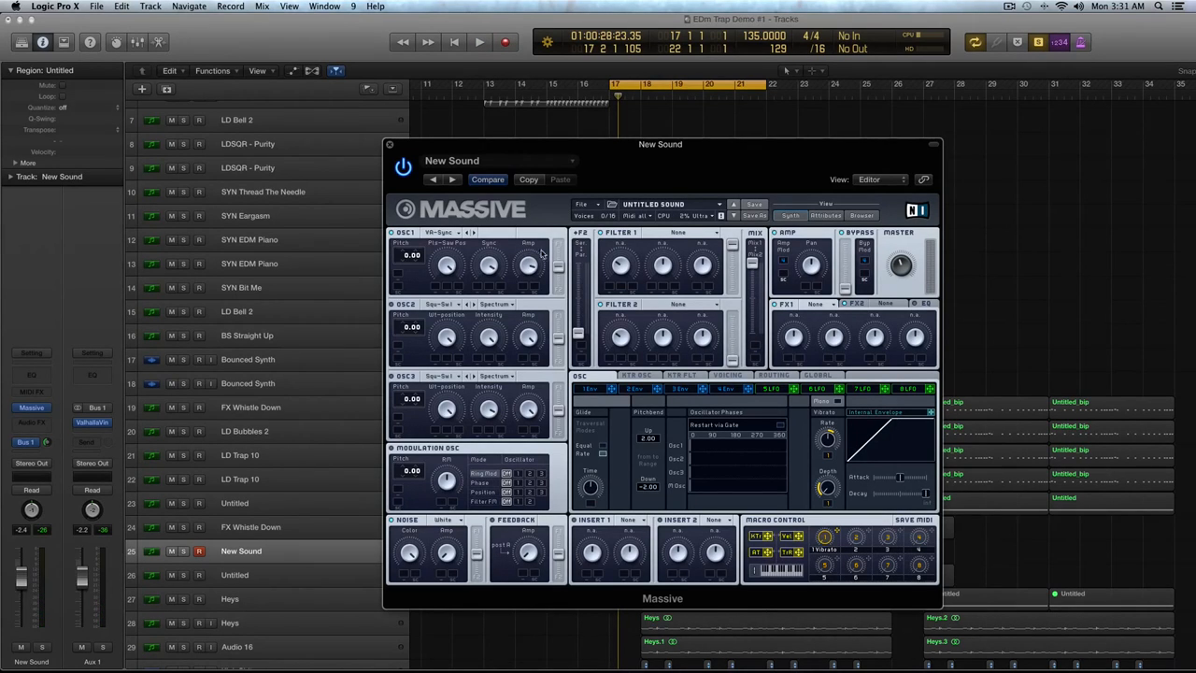
click(683, 232)
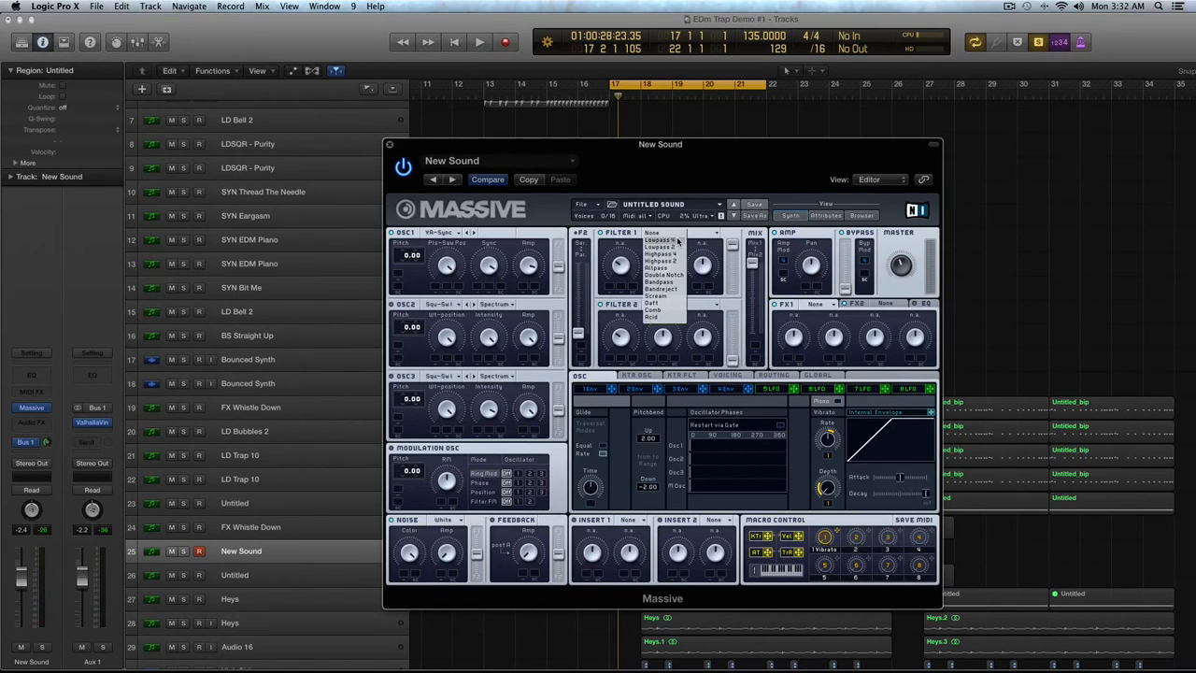
- Set Filter 1 to the Lowpass type and audition it against the looped note
click(663, 239)
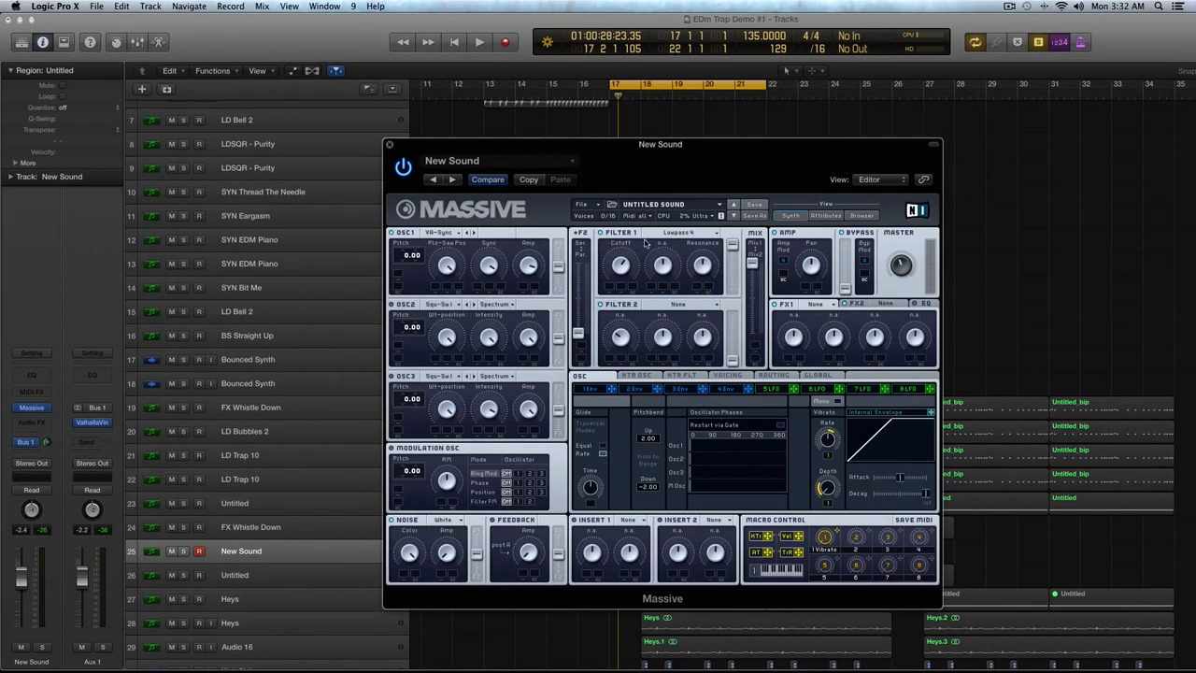
mouse_move(676, 276)
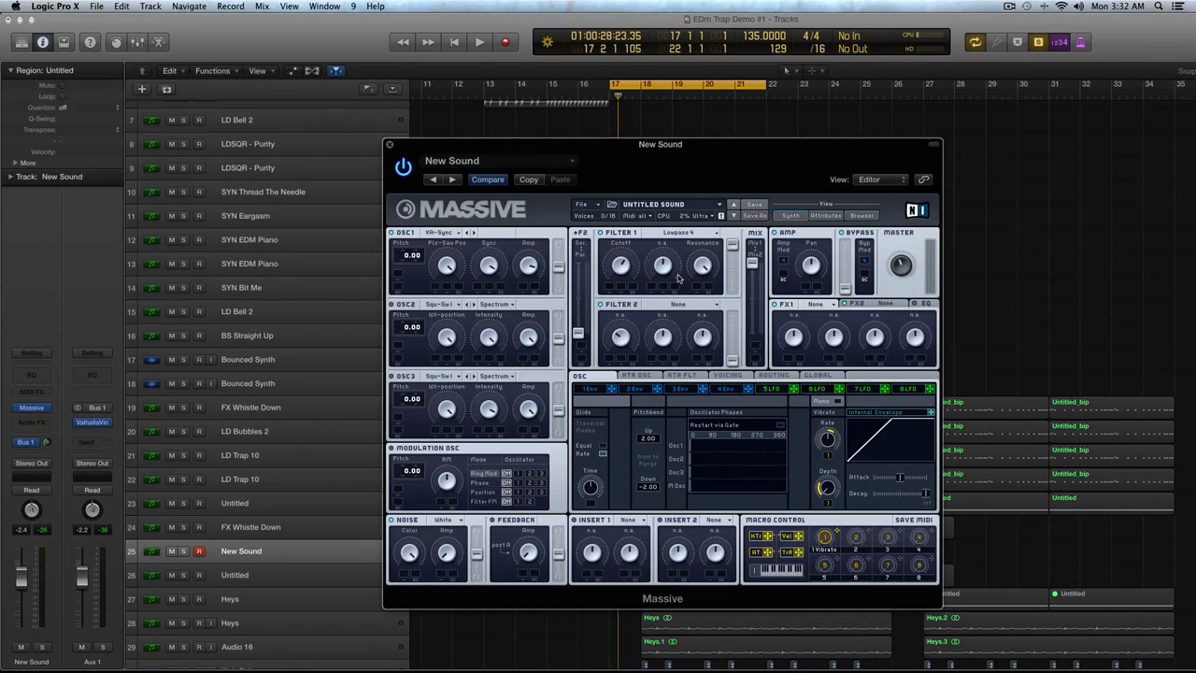
click(475, 41)
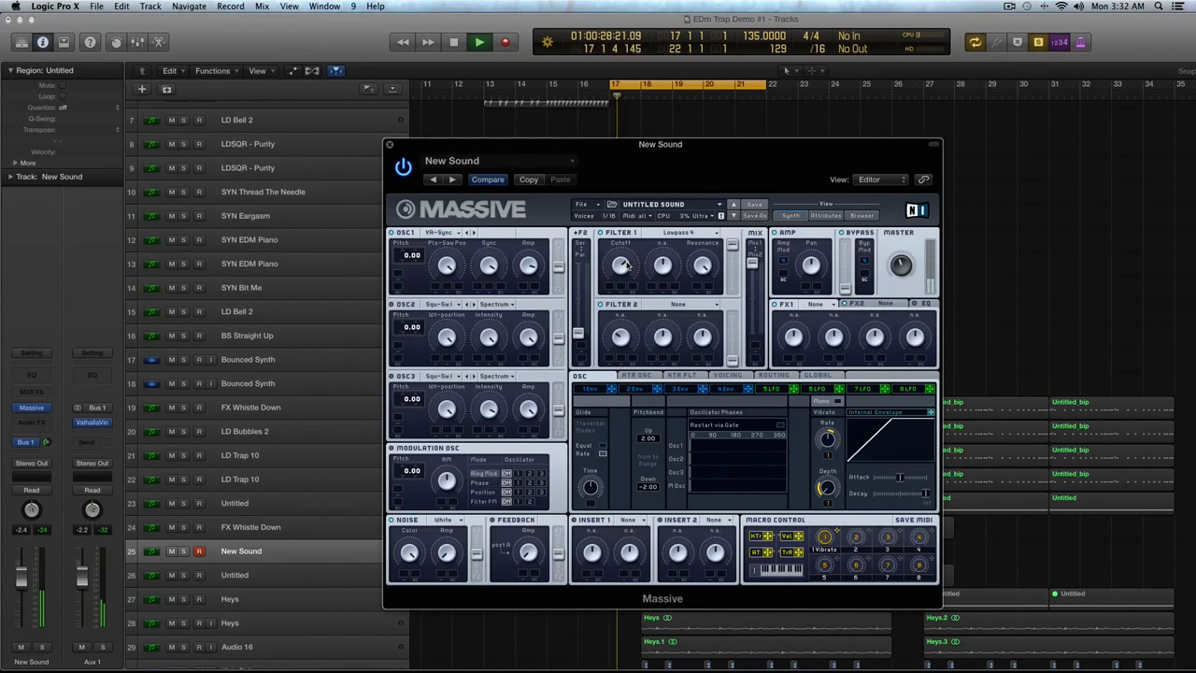
click(479, 41)
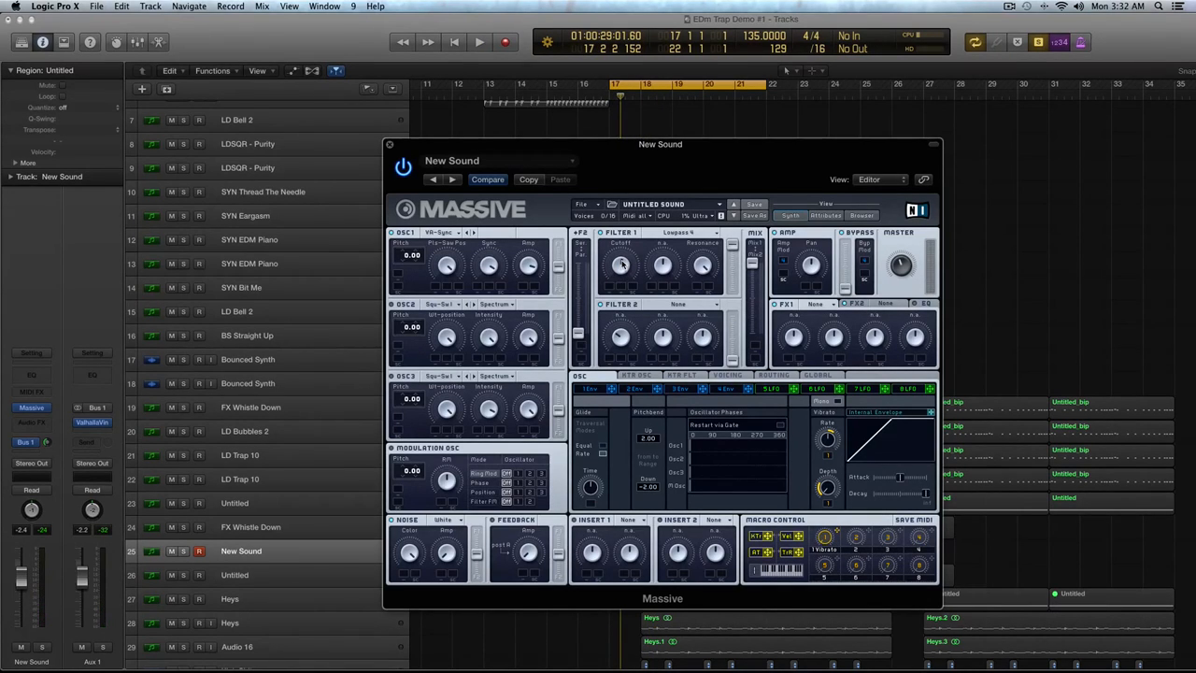
mouse_move(460, 525)
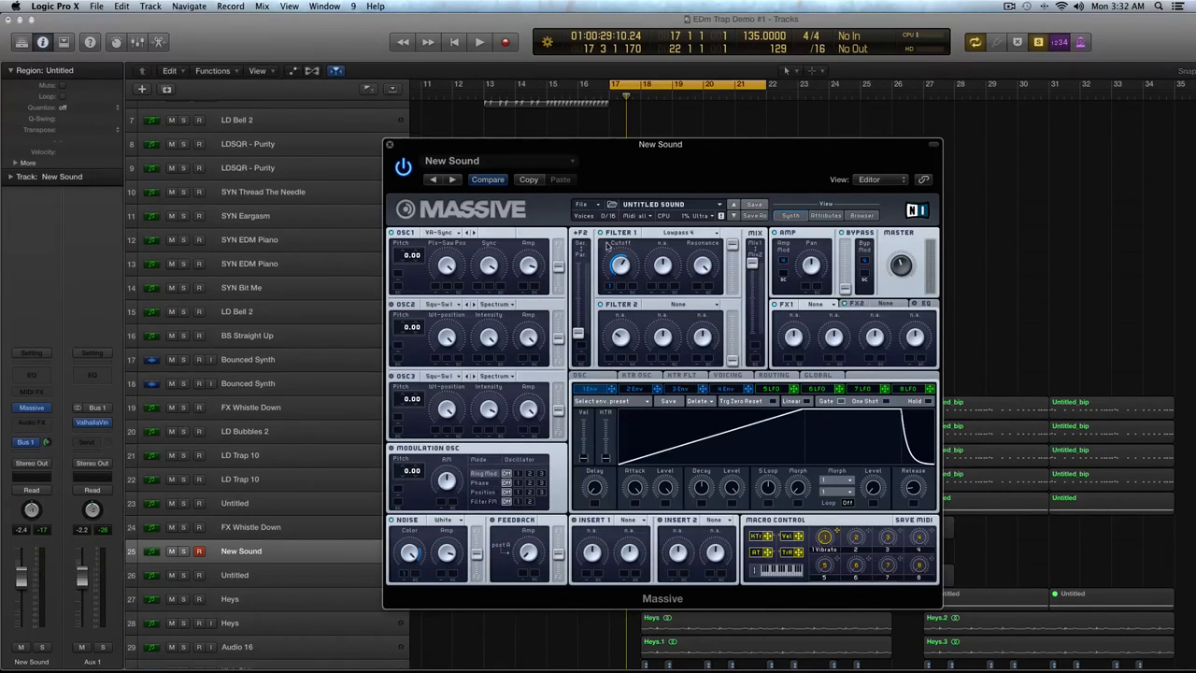
- Audition the pitch-sweep envelope with its quick rise and long fall, then stop playback
click(472, 41)
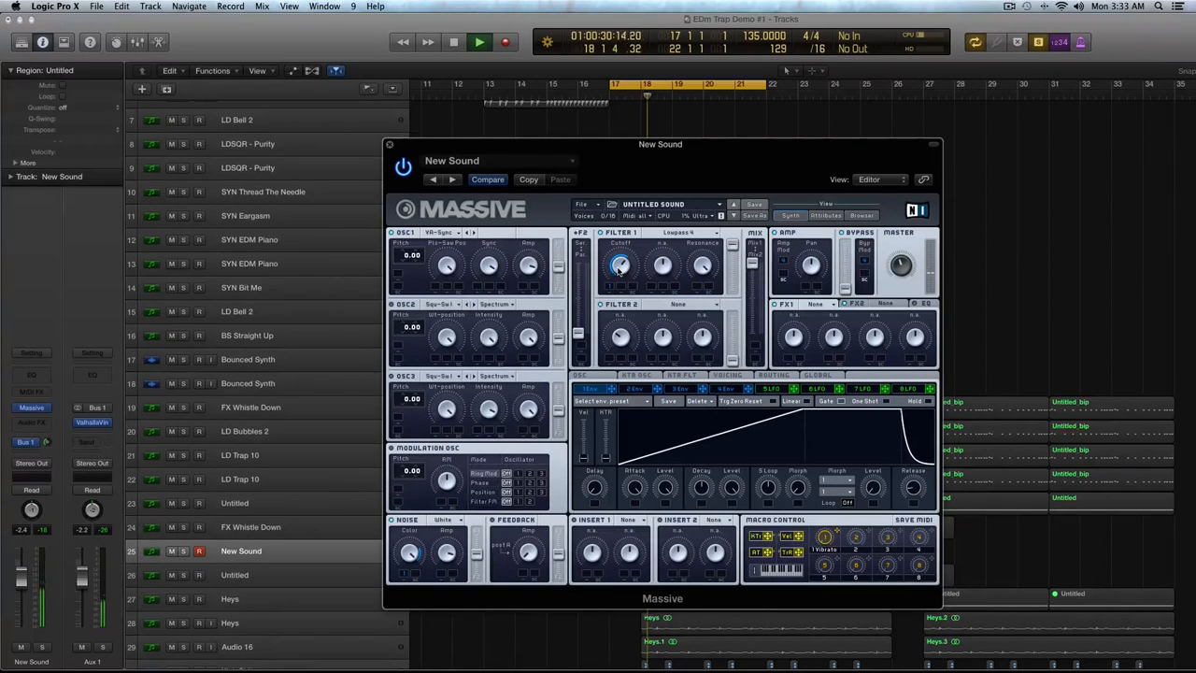
click(478, 41)
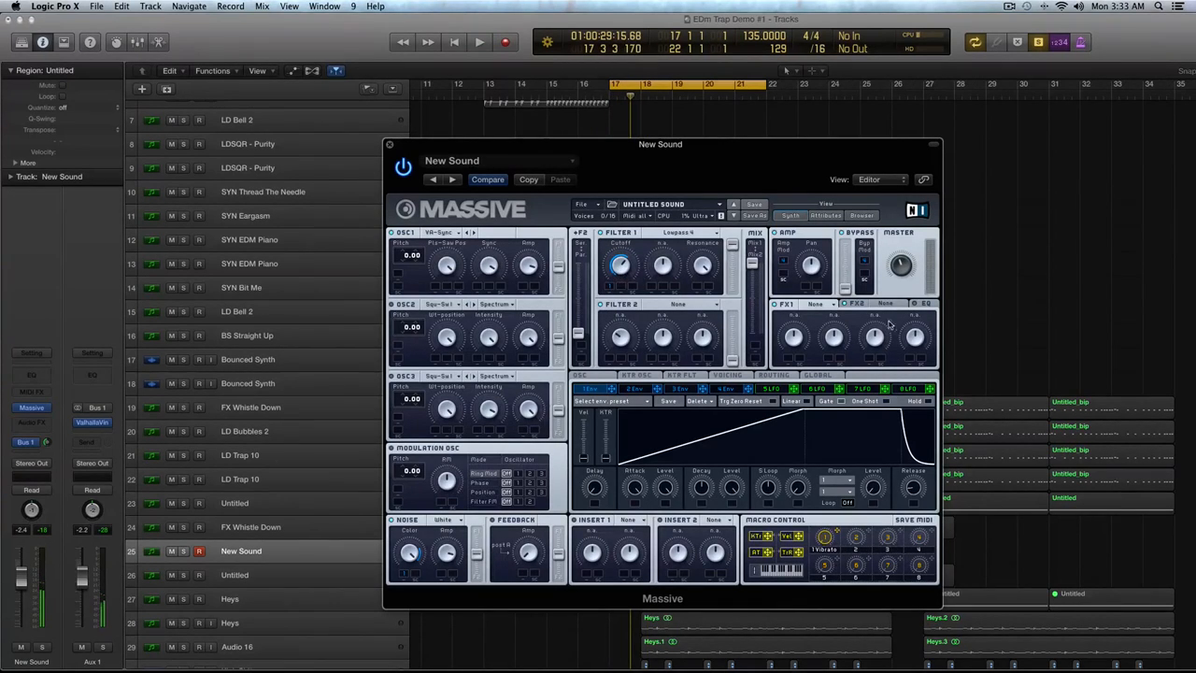
- Adjust an FX slot on the whistle patch and close Massive to return to the arrangement
click(818, 303)
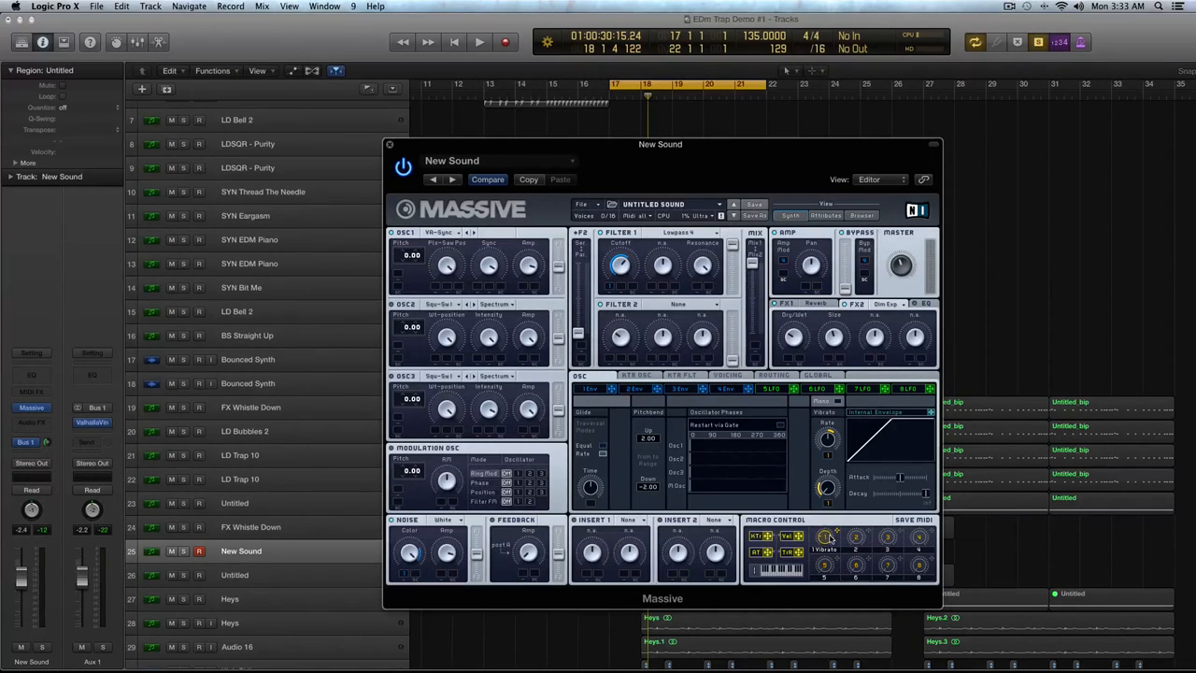
click(475, 41)
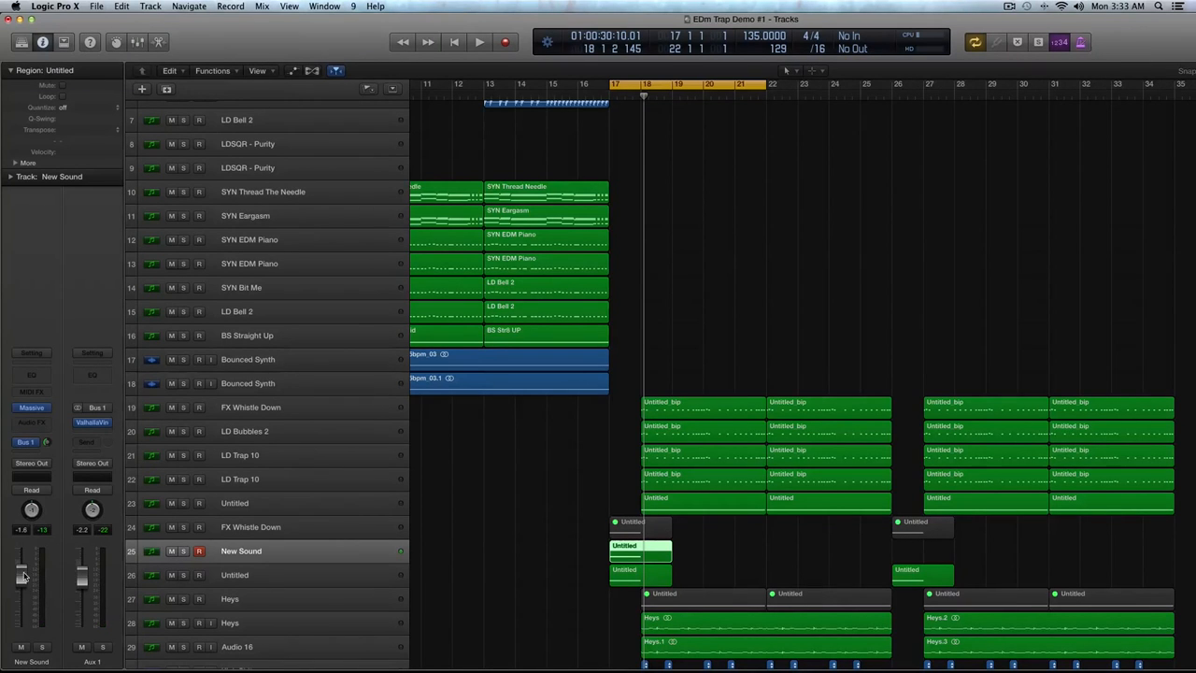
click(471, 41)
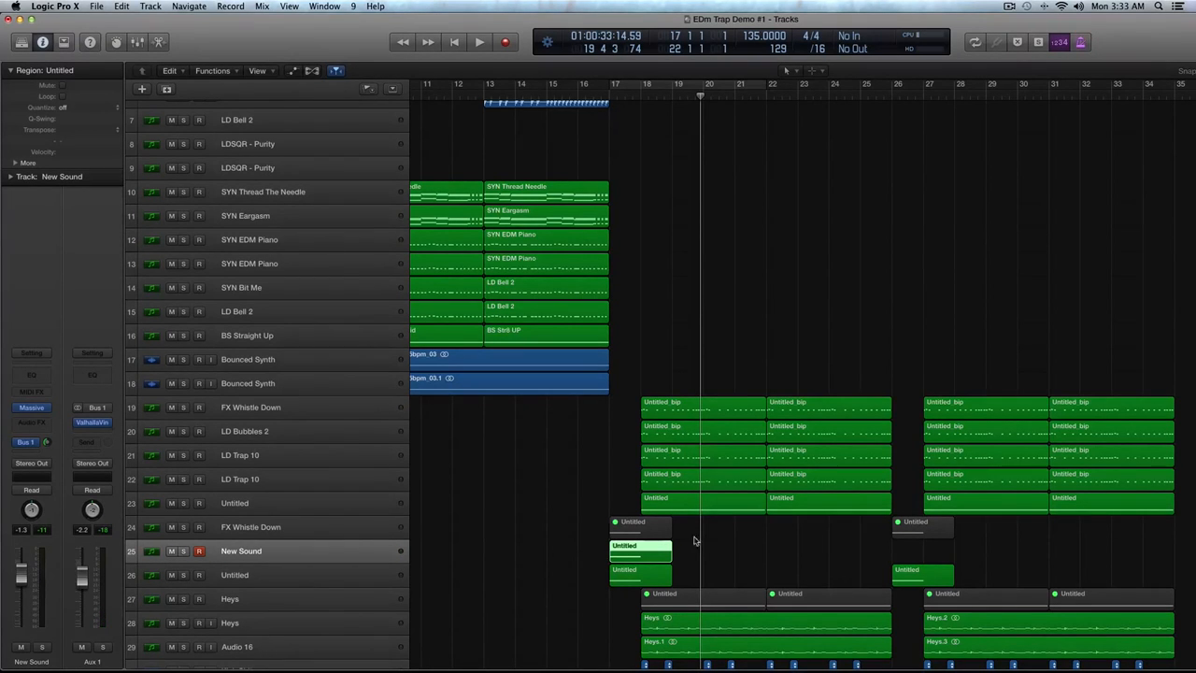
scroll(down, 3)
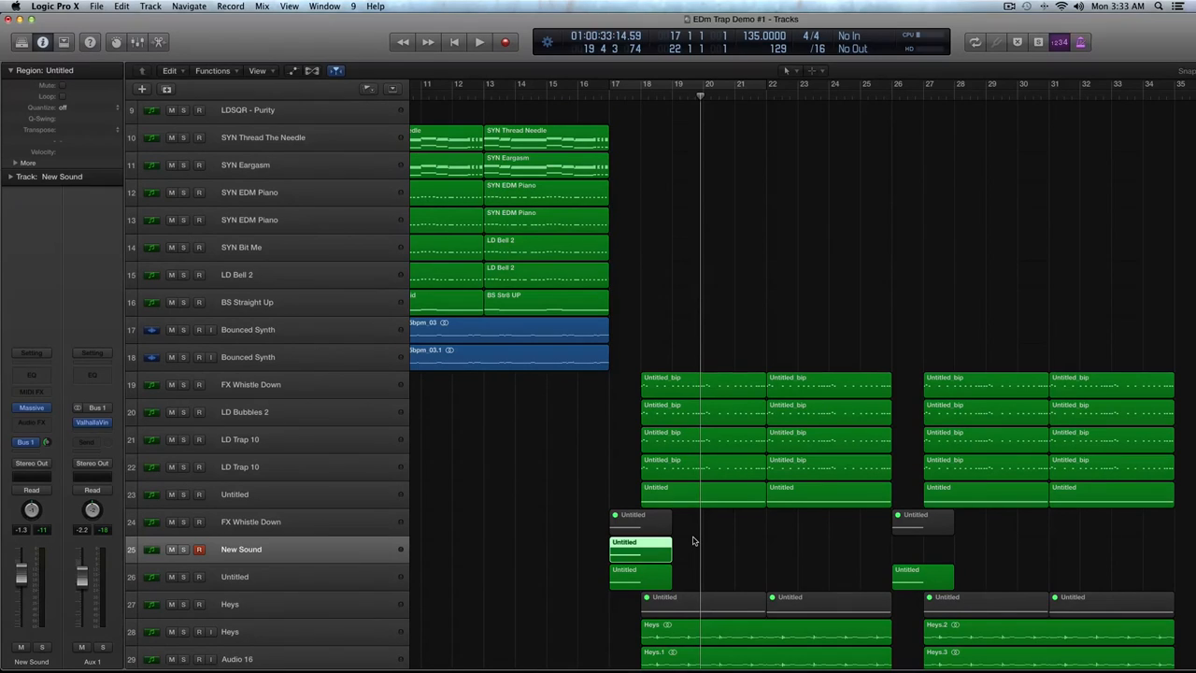